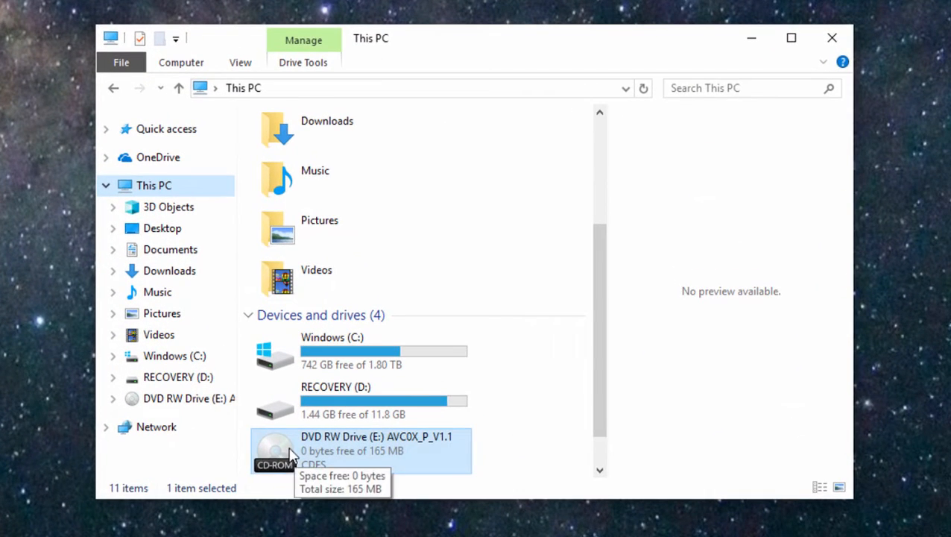
Open the DVD RW Drive (E:) AVC0X_P_V1.1 disc and select its Windows_OS folder
{"action": "double_click", "coordinate": [360, 444]}
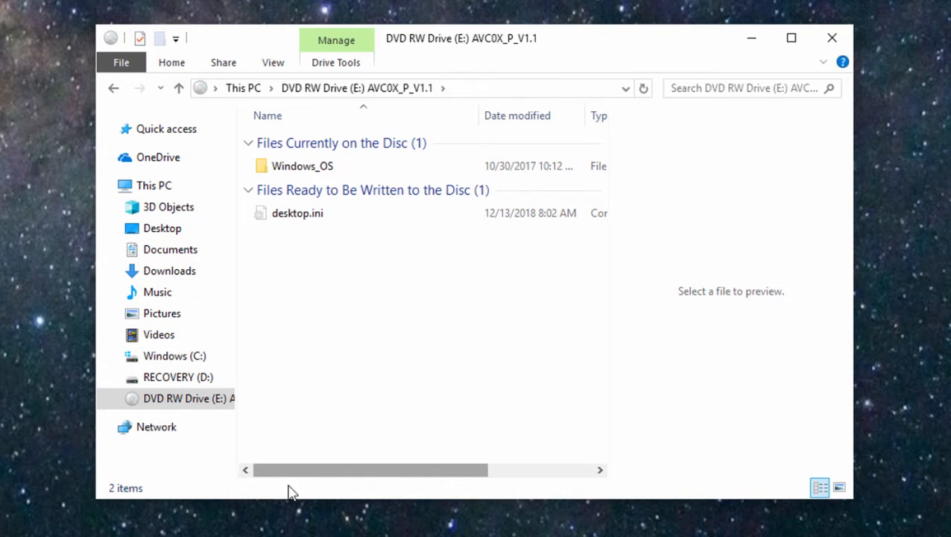
{"action": "mouse_move", "coordinate": [290, 500]}
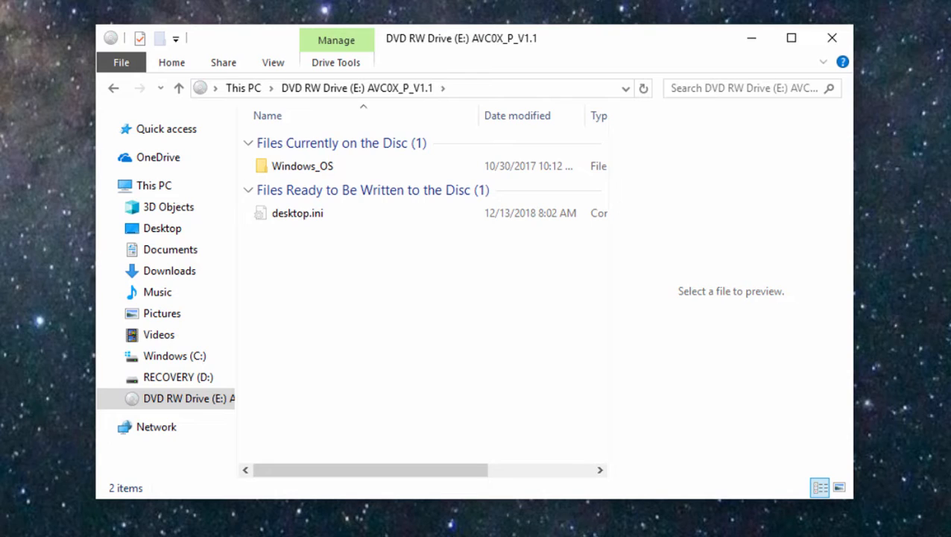
{"action": "mouse_move", "coordinate": [385, 116]}
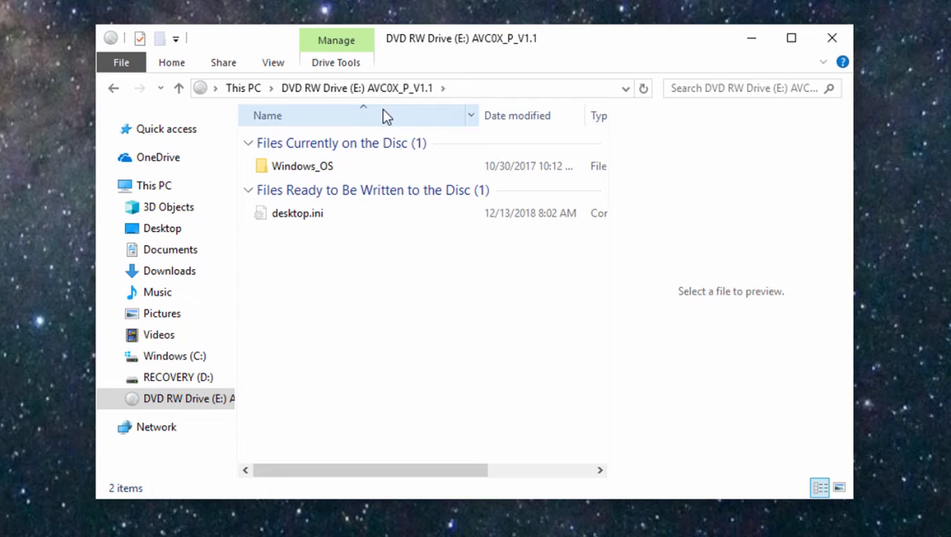
{"action": "left_click", "coordinate": [302, 165]}
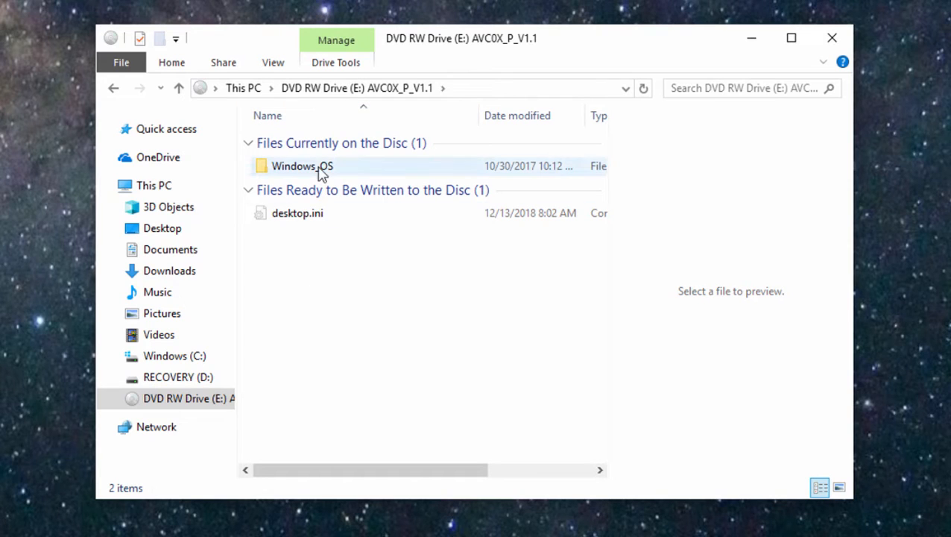
{"action": "mouse_move", "coordinate": [302, 165]}
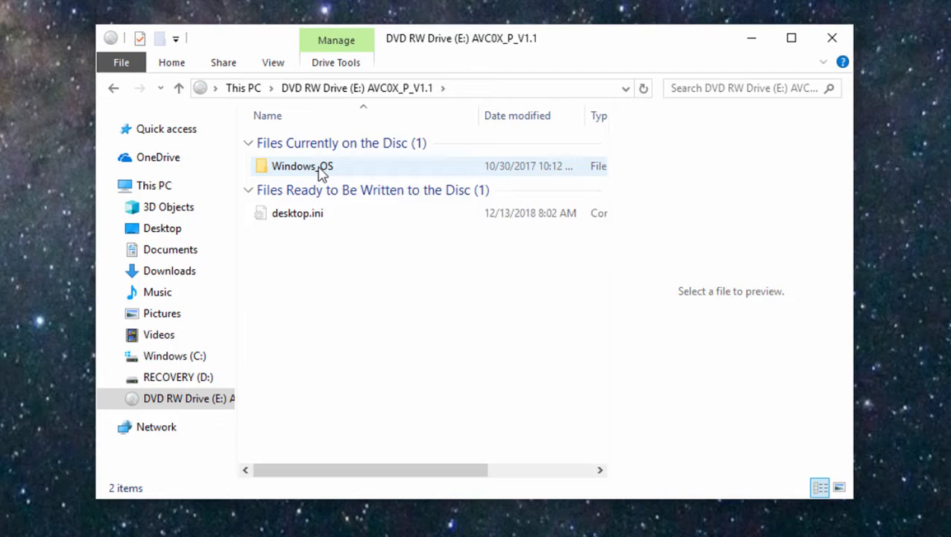
Run the driver's Setup.exe as administrator and choose Repair for the existing installation
{"action": "double_click", "coordinate": [301, 165]}
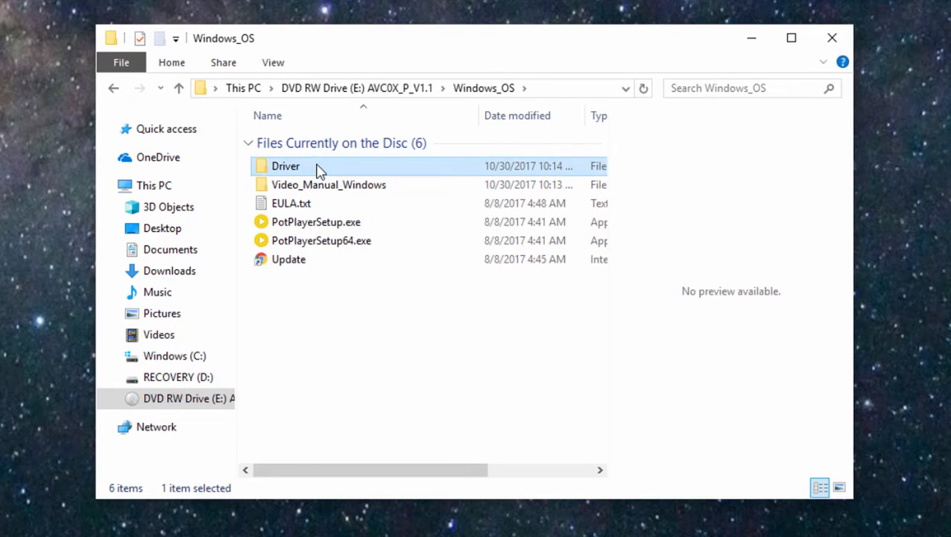
{"action": "right_click", "coordinate": [294, 166]}
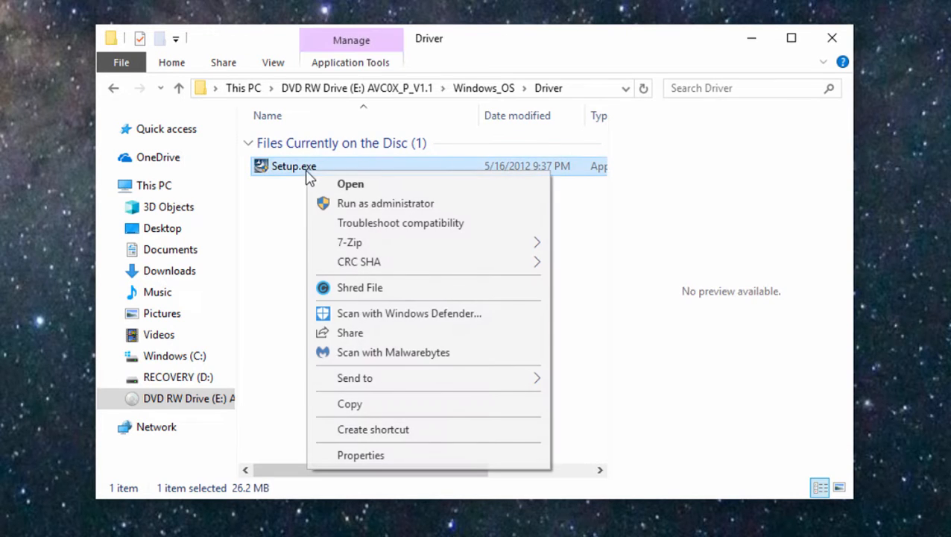
{"action": "mouse_move", "coordinate": [405, 209]}
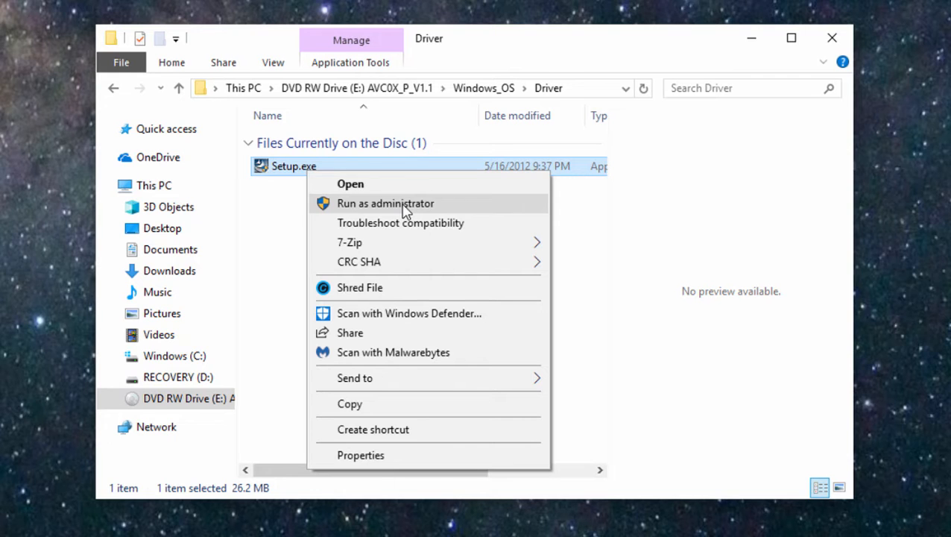
{"action": "left_click", "coordinate": [384, 202]}
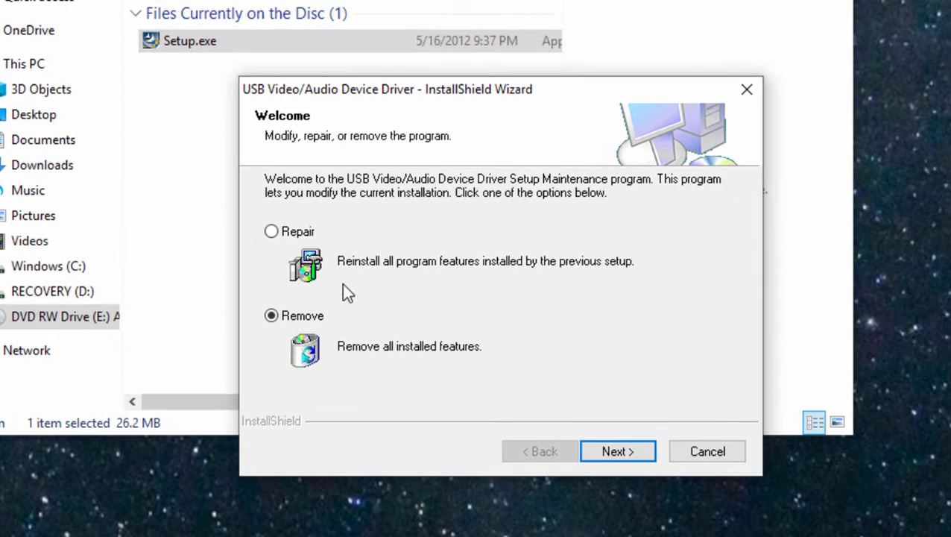
{"action": "left_click", "coordinate": [271, 231]}
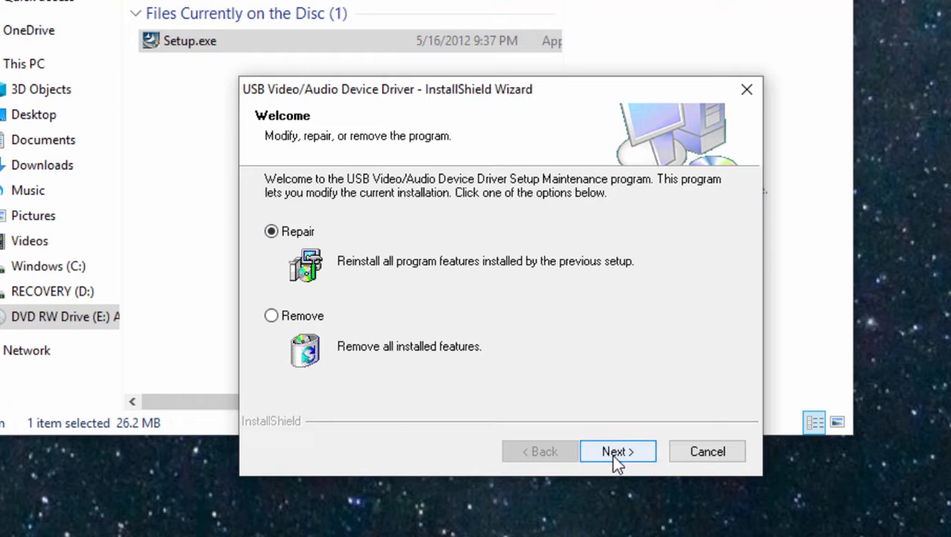
Complete the USB Video/Audio driver repair and finish the wizard without restarting
{"action": "left_click", "coordinate": [617, 450]}
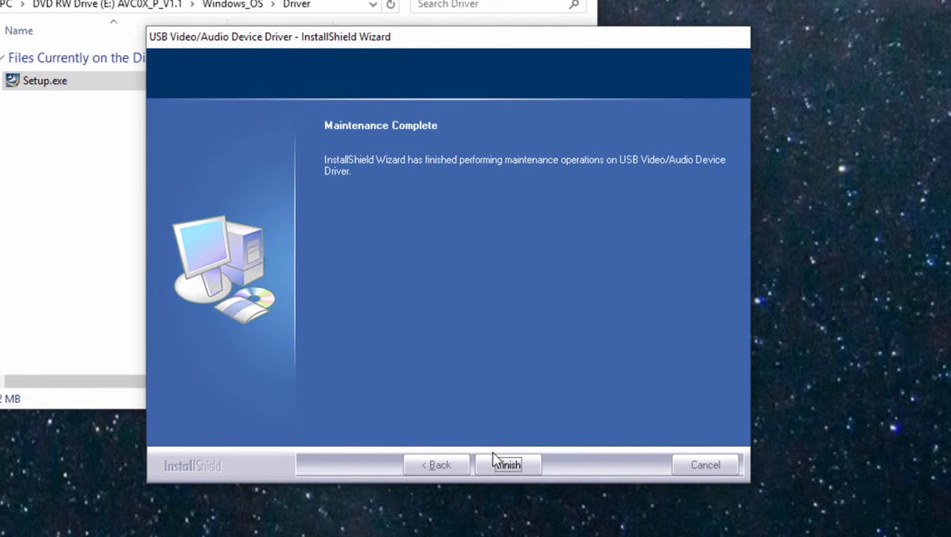
{"action": "left_click", "coordinate": [507, 465]}
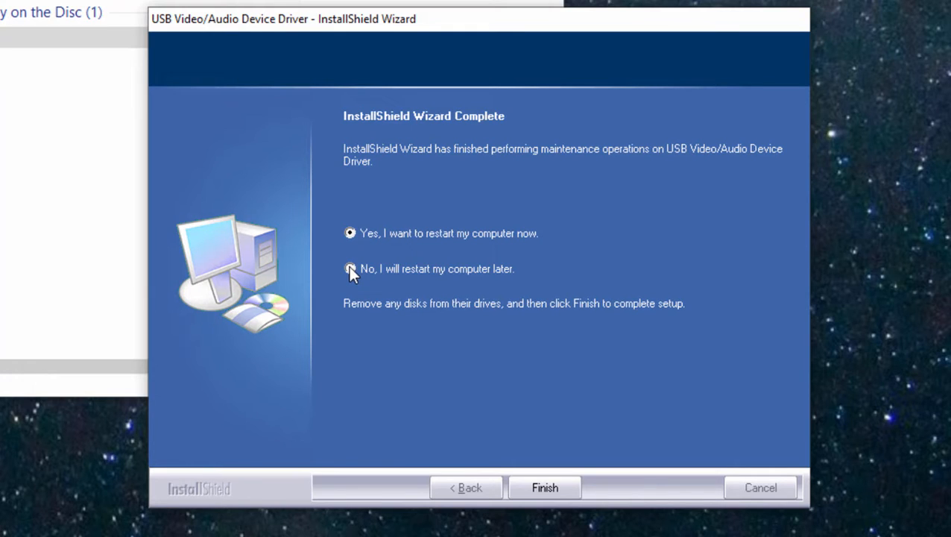
{"action": "left_click", "coordinate": [351, 268]}
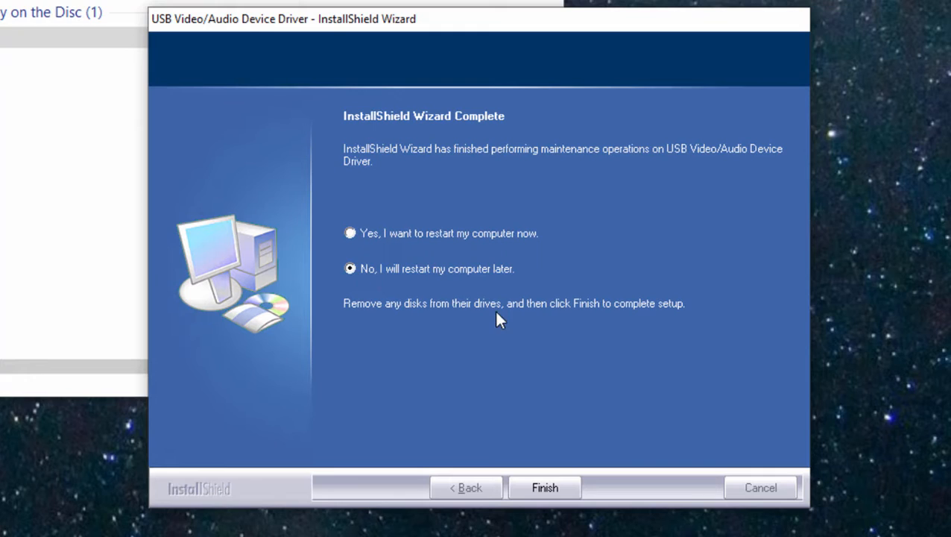
{"action": "left_click", "coordinate": [545, 488]}
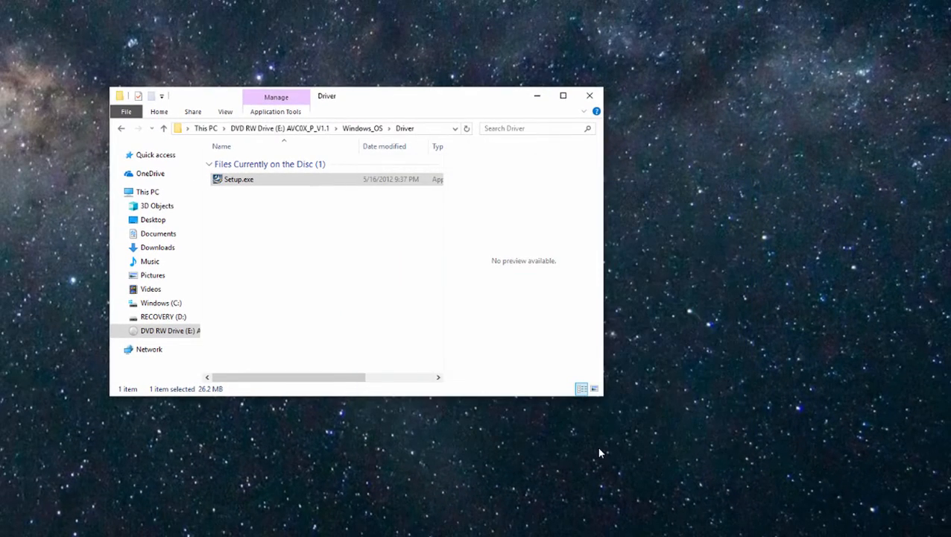
{"action": "mouse_move", "coordinate": [456, 271]}
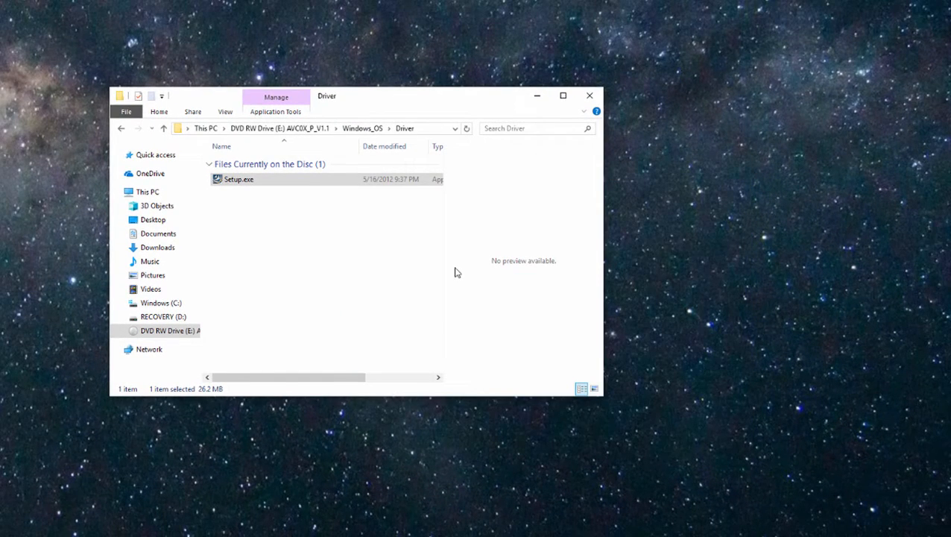
{"action": "mouse_move", "coordinate": [413, 289]}
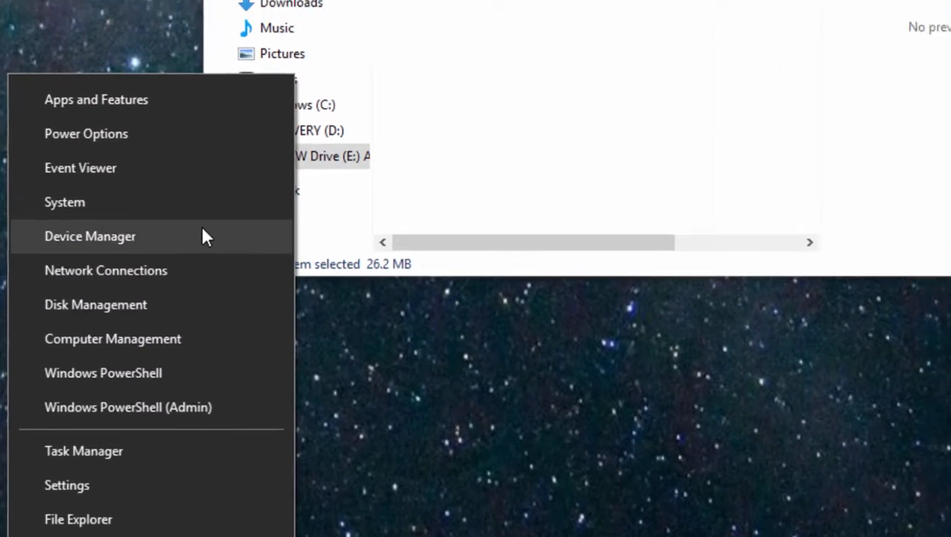
In Device Manager, expand Sound, video and game controllers to show the USB VIDBOX FW devices
{"action": "left_click", "coordinate": [90, 236]}
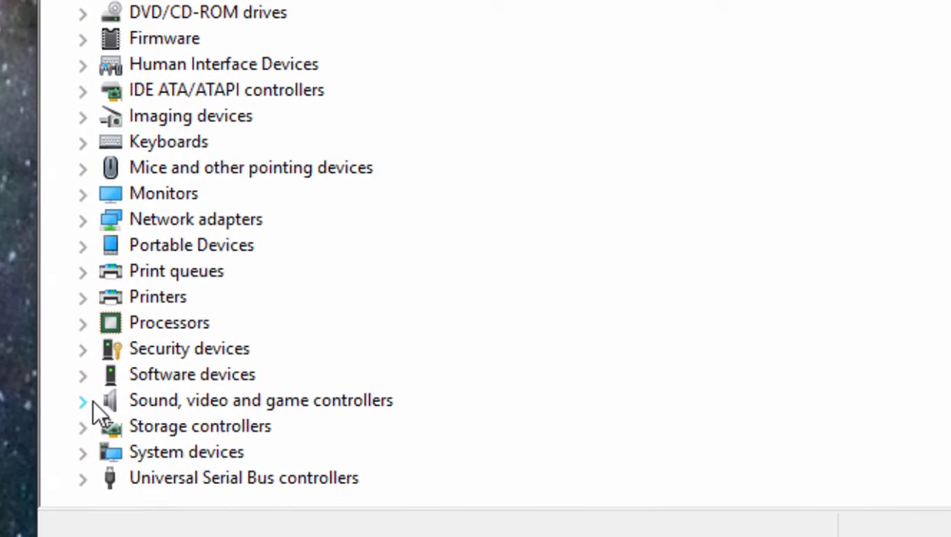
{"action": "left_click", "coordinate": [83, 400]}
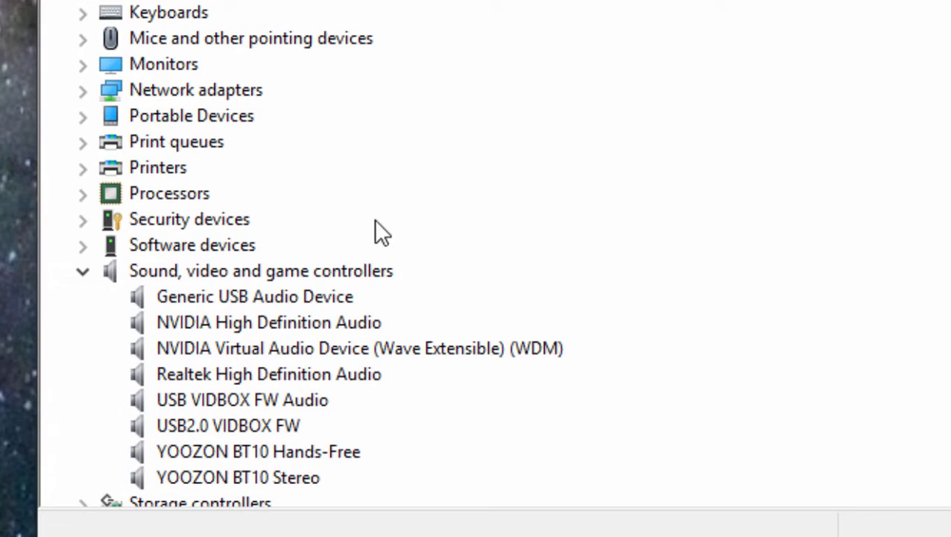
{"action": "mouse_move", "coordinate": [209, 425]}
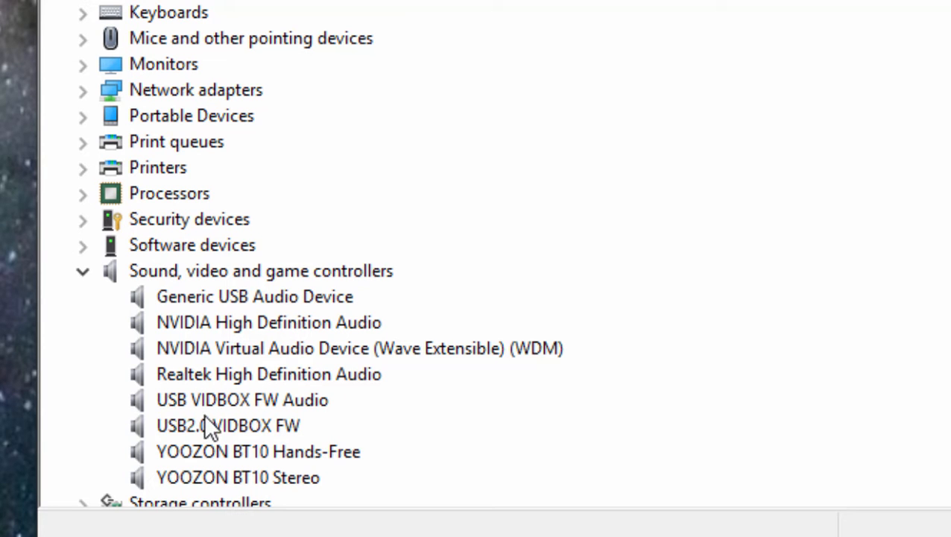
{"action": "mouse_move", "coordinate": [316, 434]}
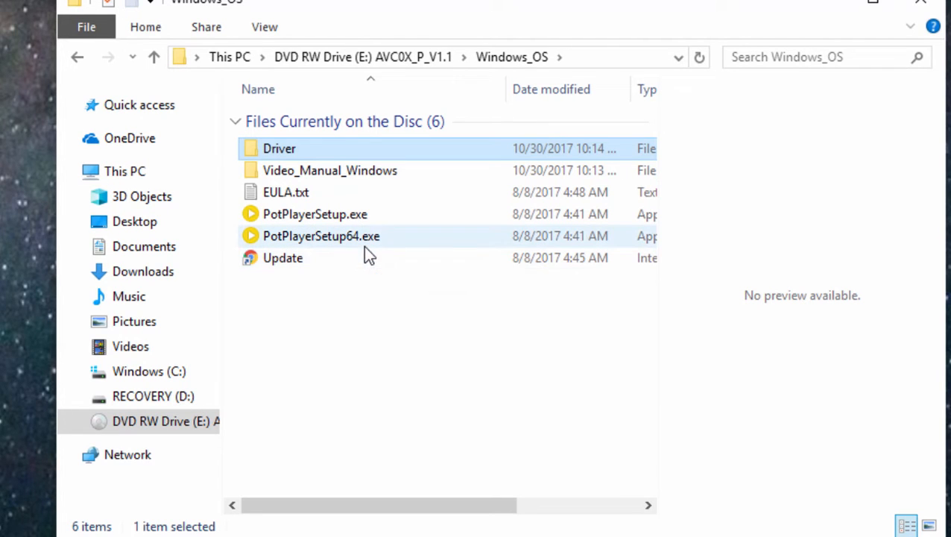
{"action": "mouse_move", "coordinate": [365, 251]}
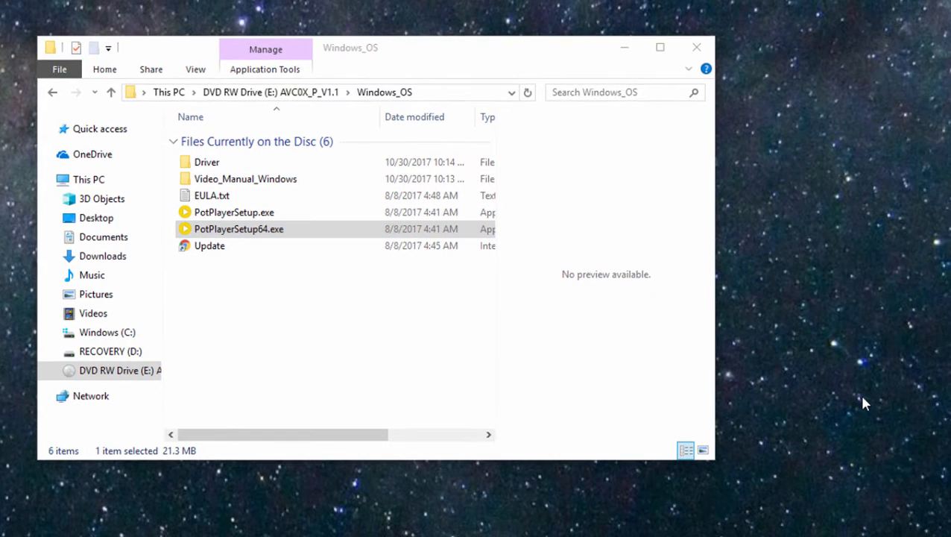
Launch PotPlayerSetup64.exe from the disc with English as the installer language
{"action": "double_click", "coordinate": [239, 230]}
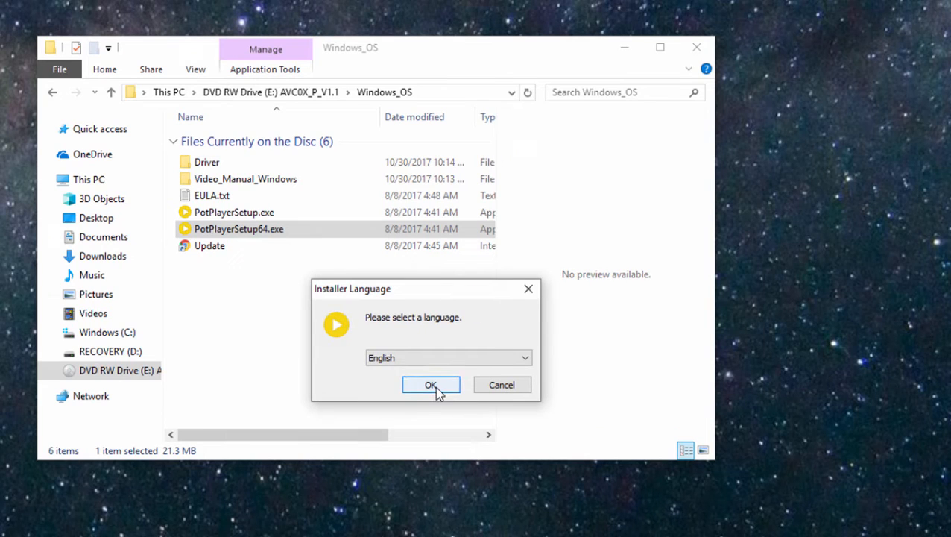
{"action": "left_click", "coordinate": [431, 384]}
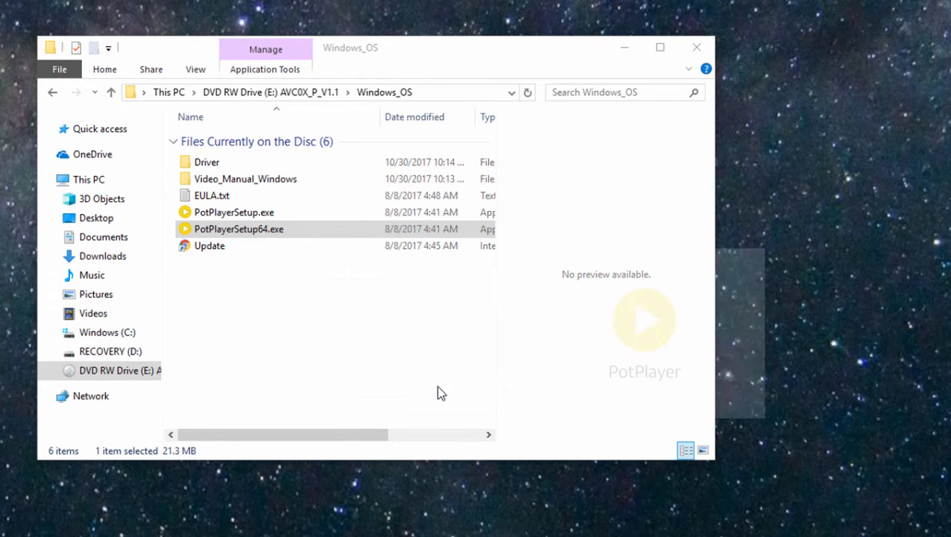
{"action": "double_click", "coordinate": [239, 229]}
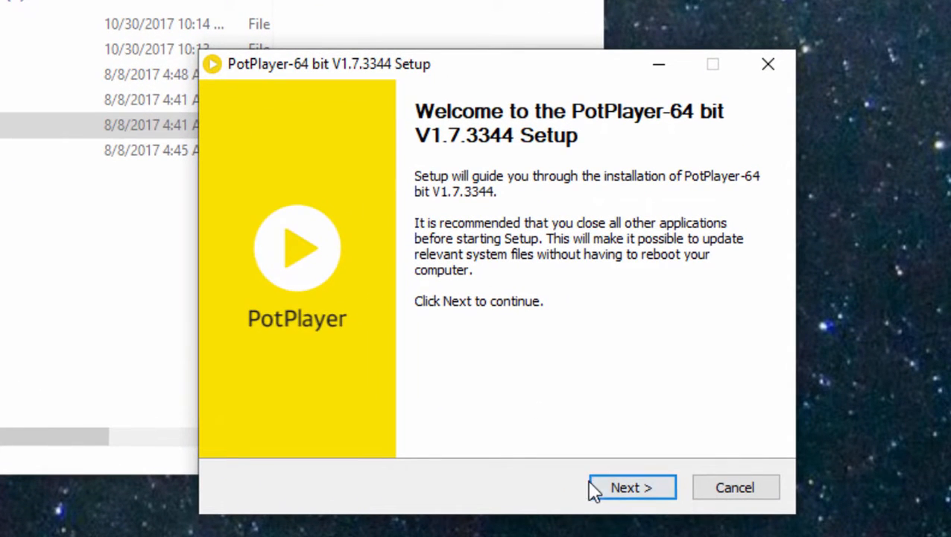
Install PotPlayer 64-bit with 'None (Keep current associations)' selected under Association
{"action": "left_click", "coordinate": [630, 486]}
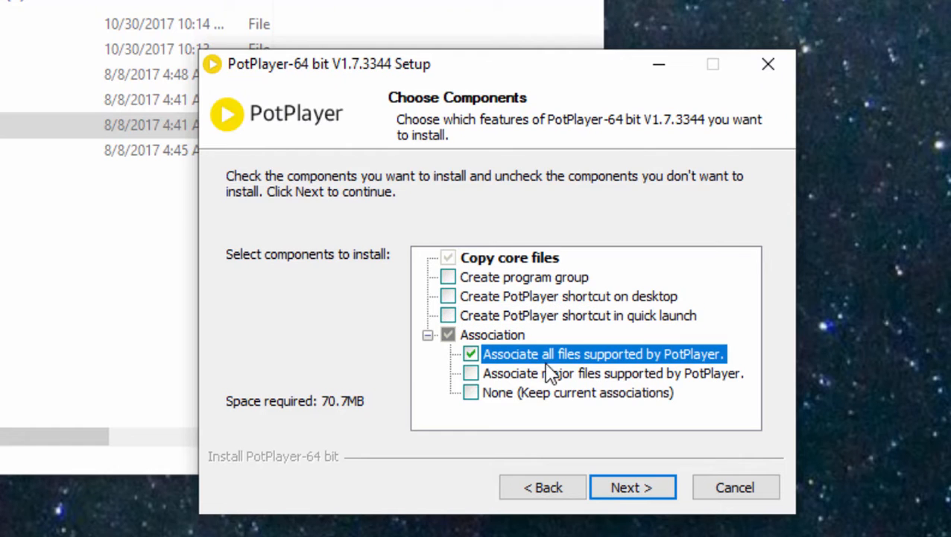
{"action": "mouse_move", "coordinate": [463, 301]}
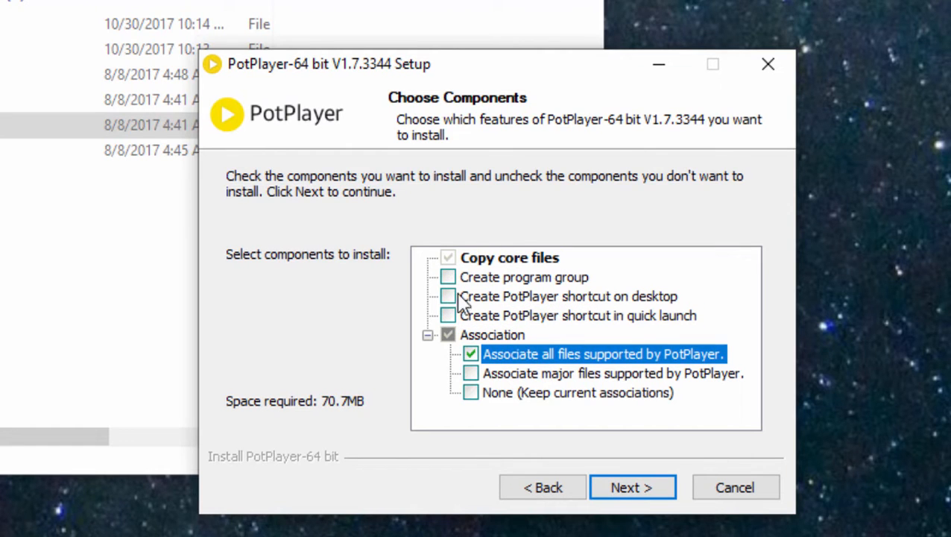
{"action": "left_click", "coordinate": [471, 393]}
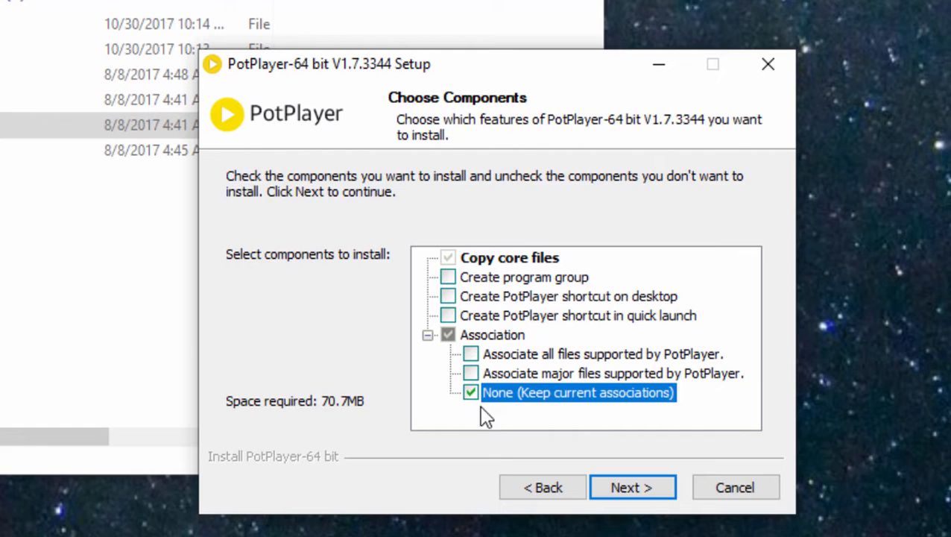
{"action": "mouse_move", "coordinate": [596, 424]}
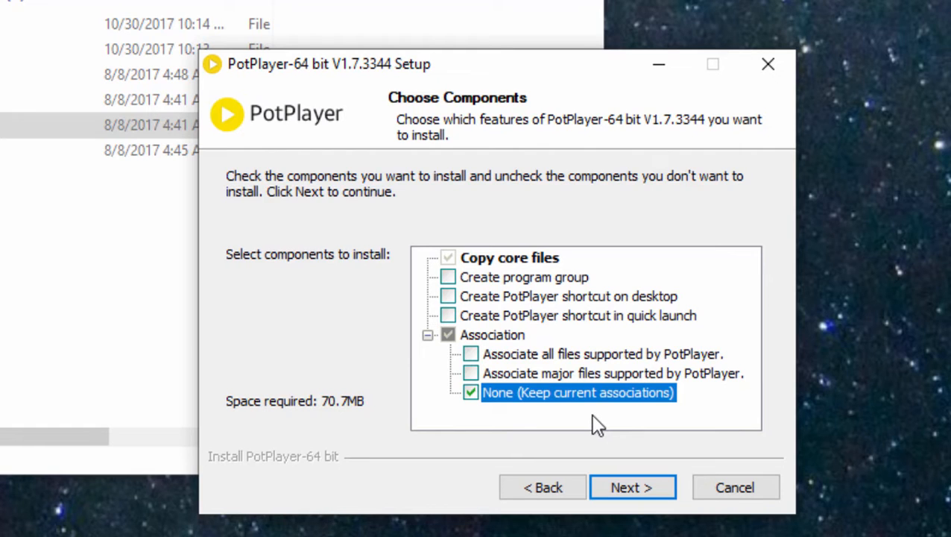
{"action": "mouse_move", "coordinate": [667, 444]}
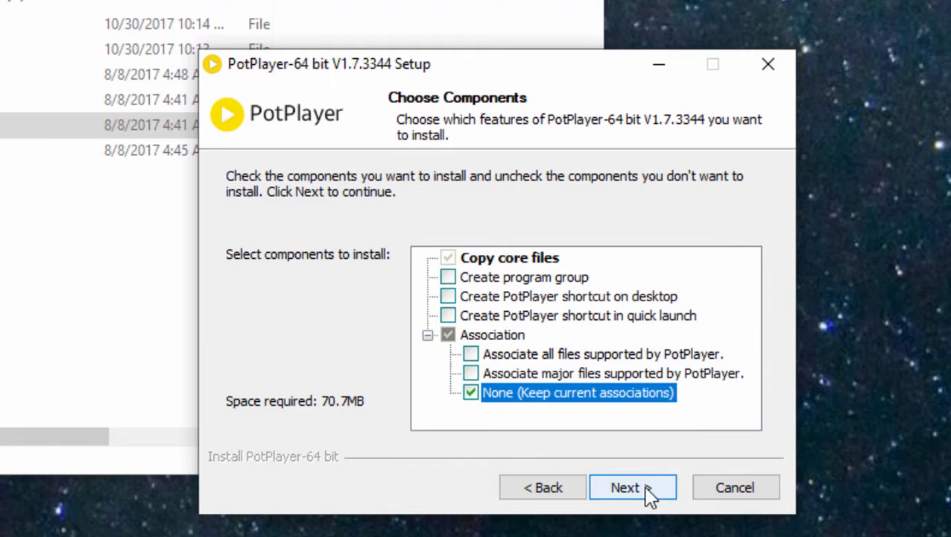
{"action": "left_click", "coordinate": [632, 486]}
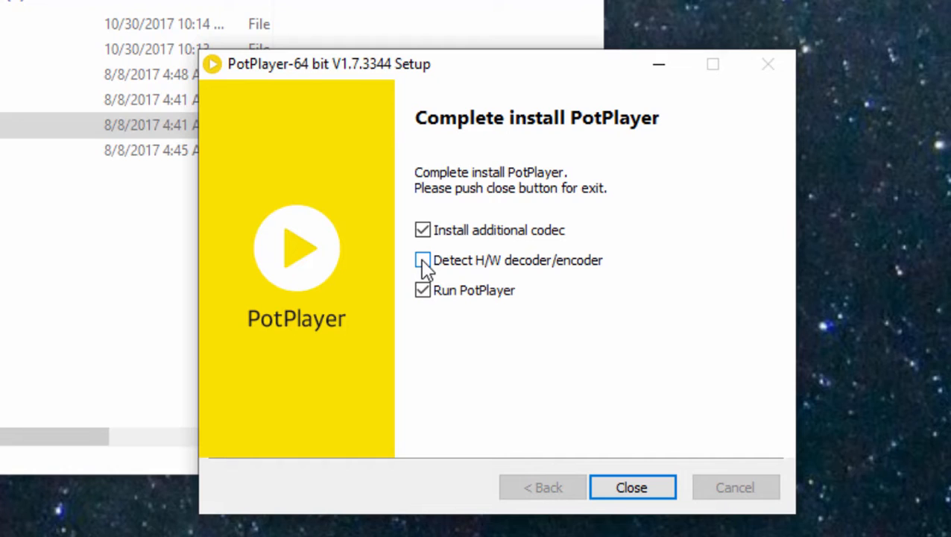
Enable Detect H/W decoder/encoder, close setup and accept the auto-update to v1.7.16291
{"action": "left_click", "coordinate": [423, 259]}
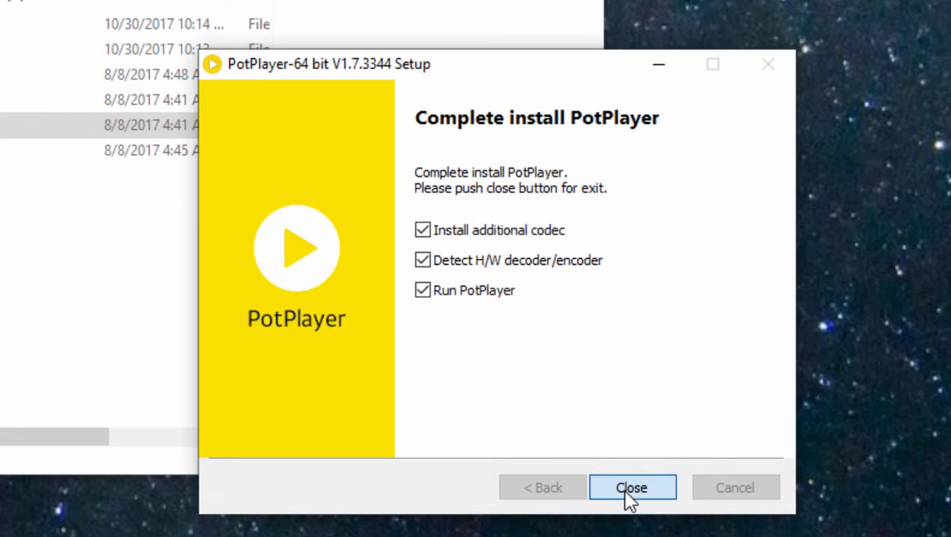
{"action": "left_click", "coordinate": [632, 486]}
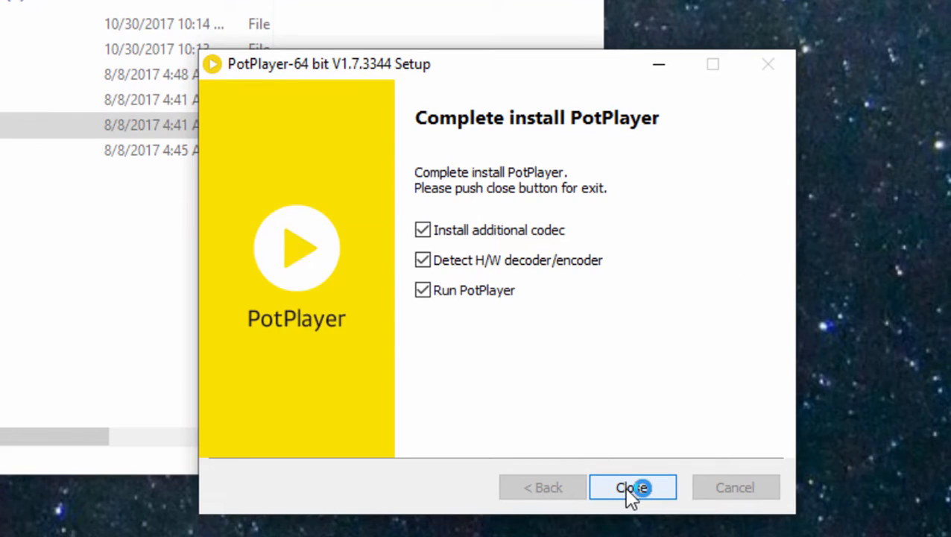
{"action": "left_click", "coordinate": [632, 486]}
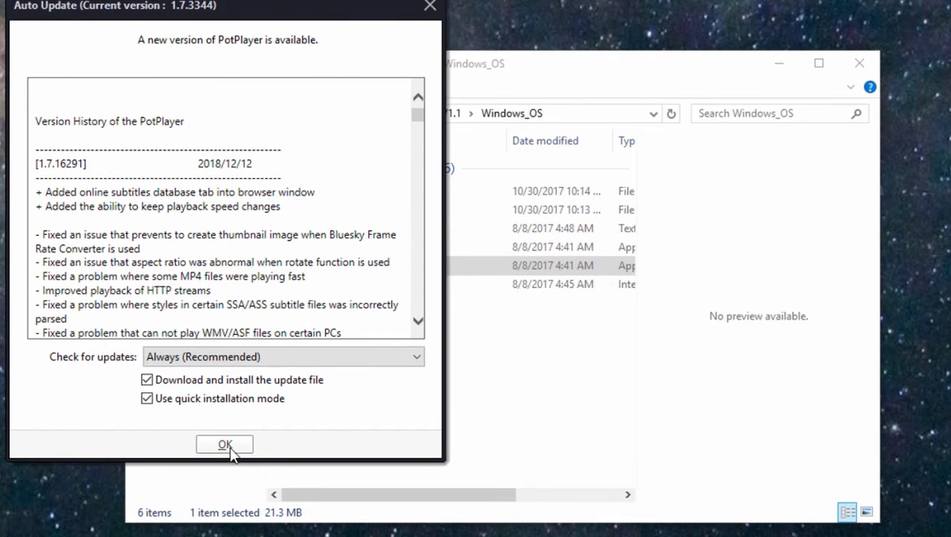
{"action": "left_click", "coordinate": [224, 444]}
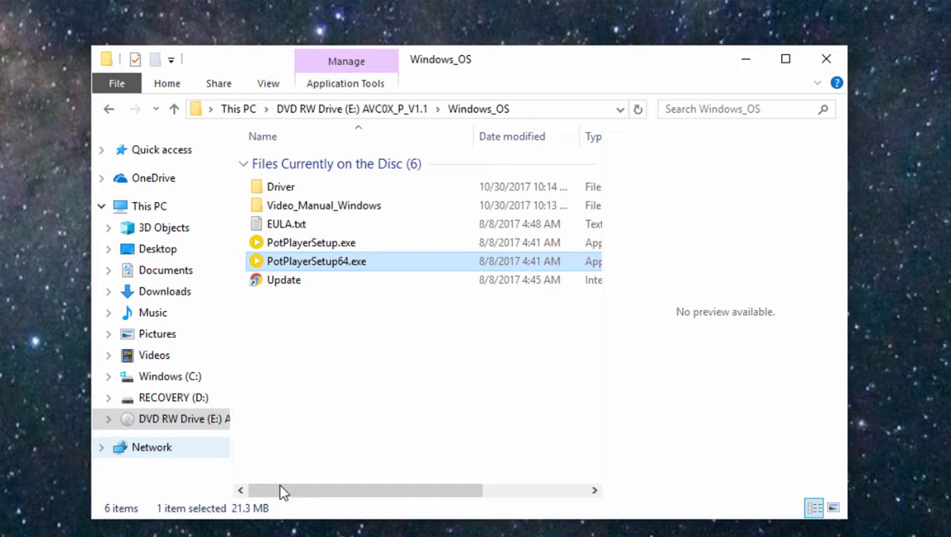
{"action": "double_click", "coordinate": [316, 261]}
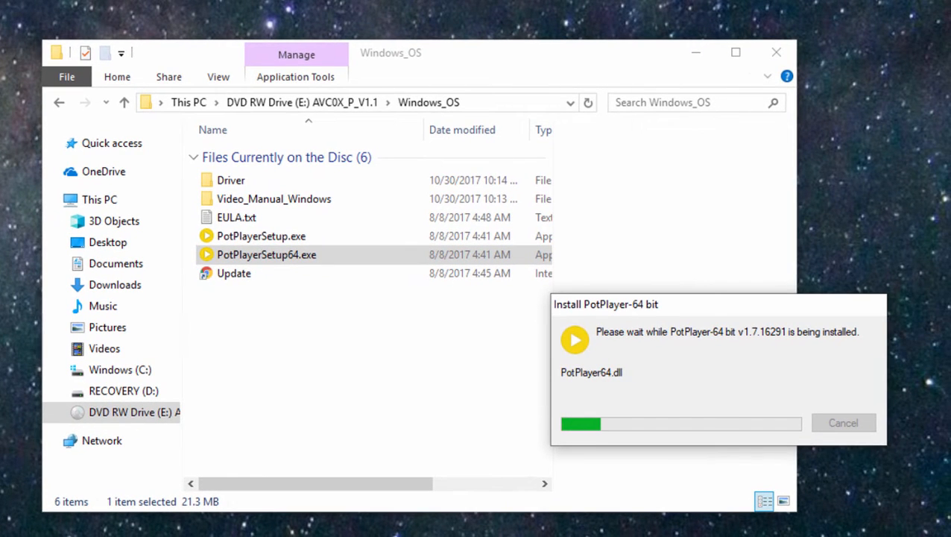